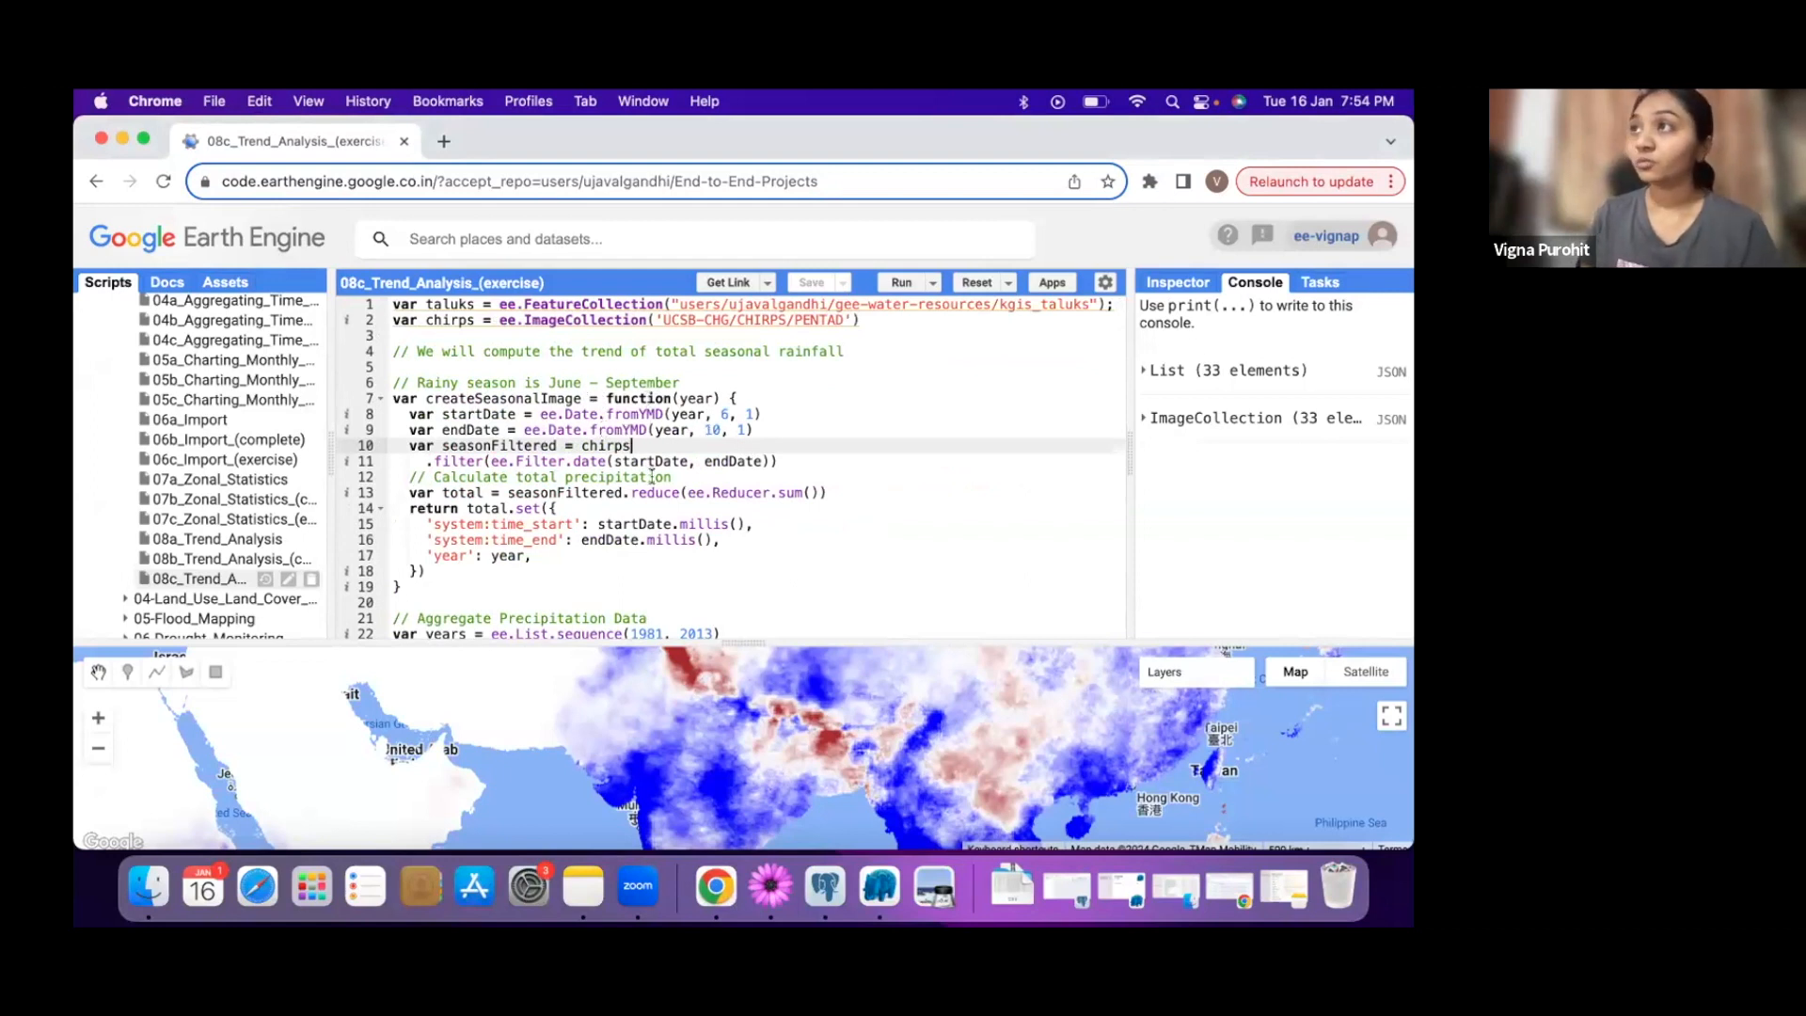
{"action": "scroll", "scroll_direction": "down", "scroll_amount": 3}
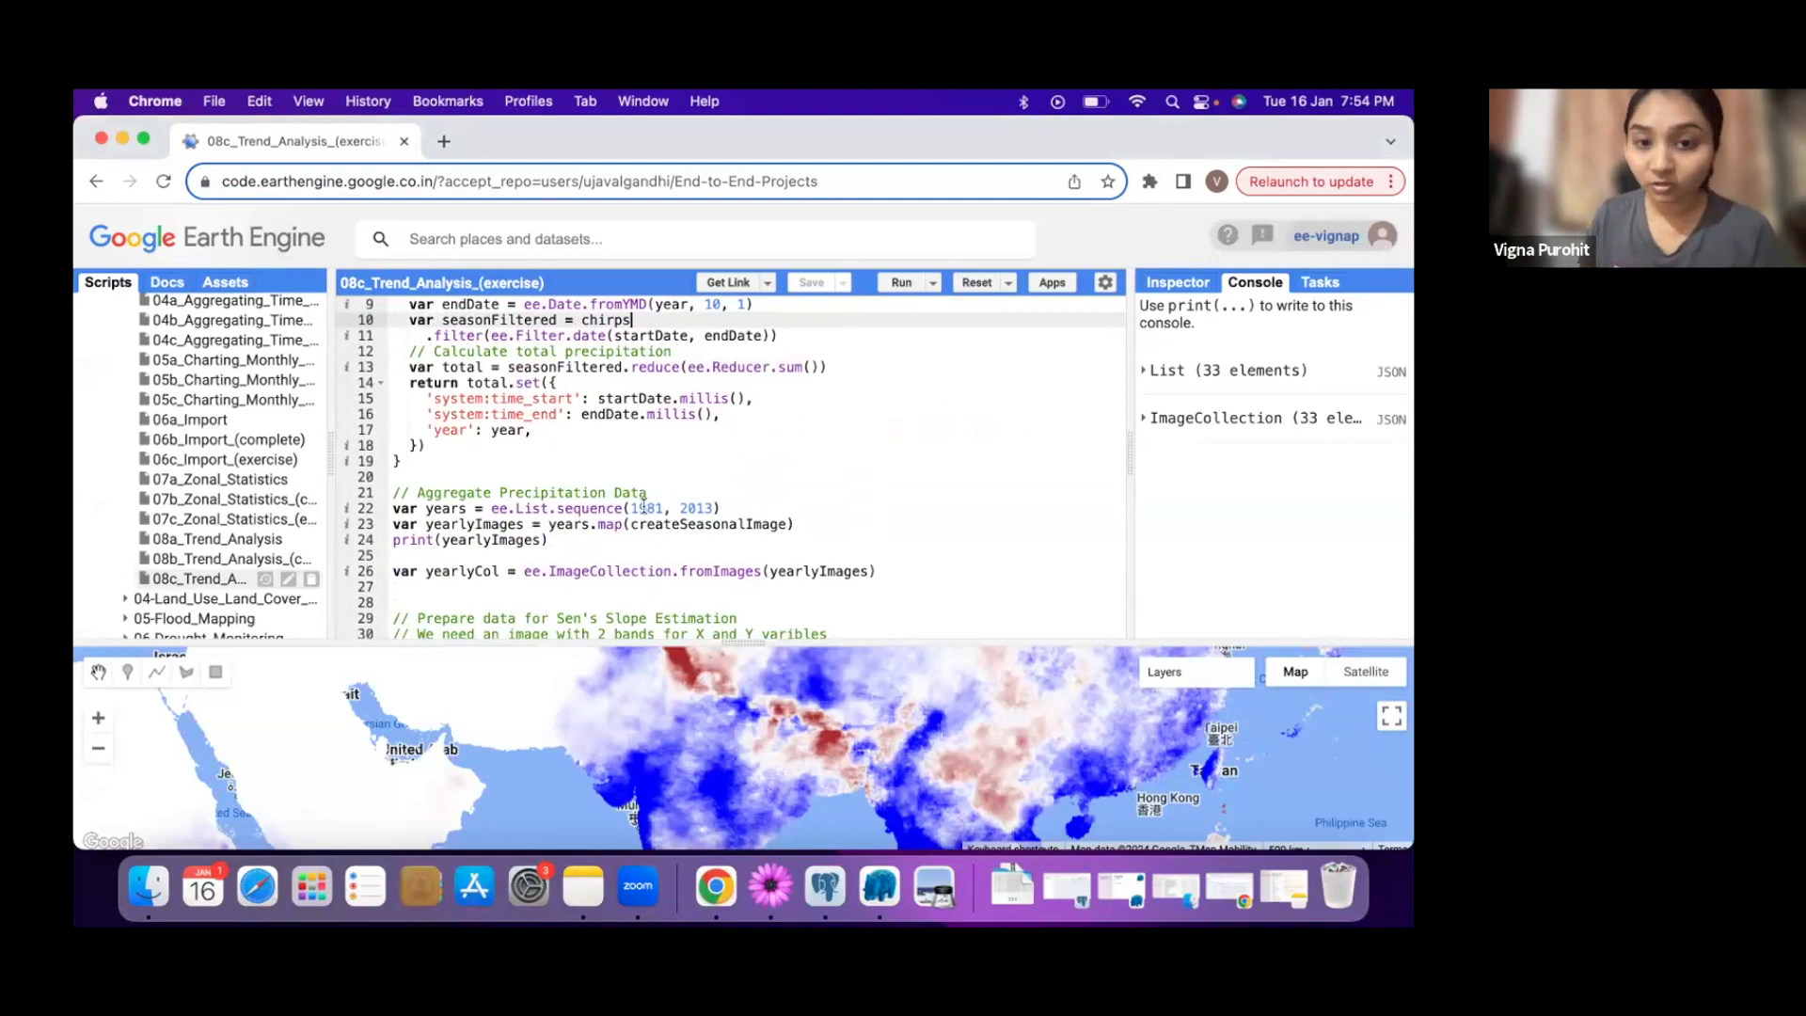